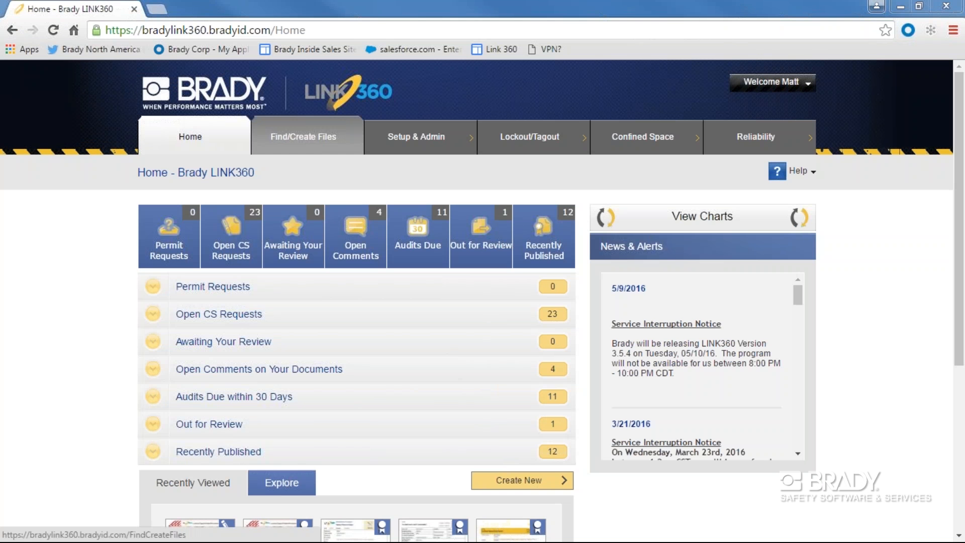
- Go to the Find/Create Files page showing the Boiler's equipment files
click(306, 136)
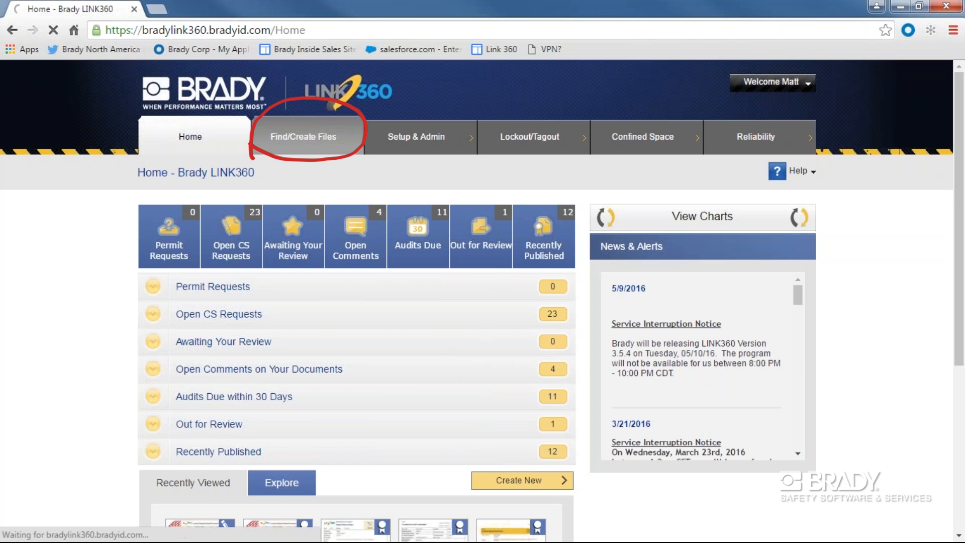
click(308, 136)
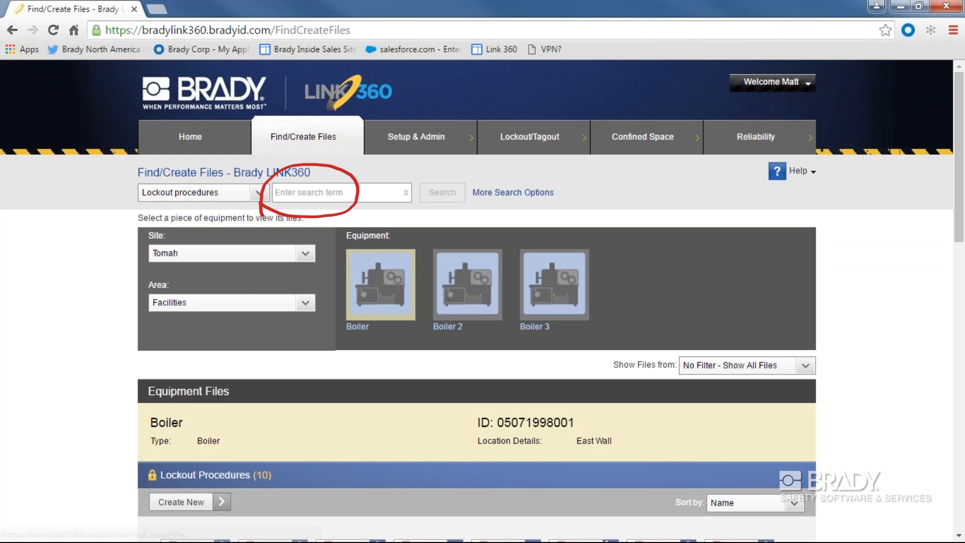
- Search lockout procedures for 'Boiler', review the matches, and return to a blank Find/Create Files page
click(341, 192)
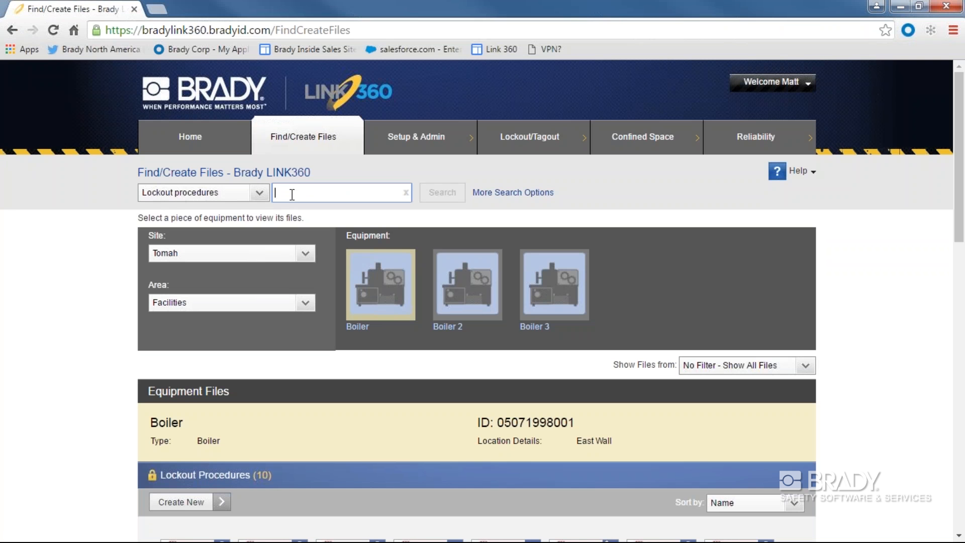
text(B)
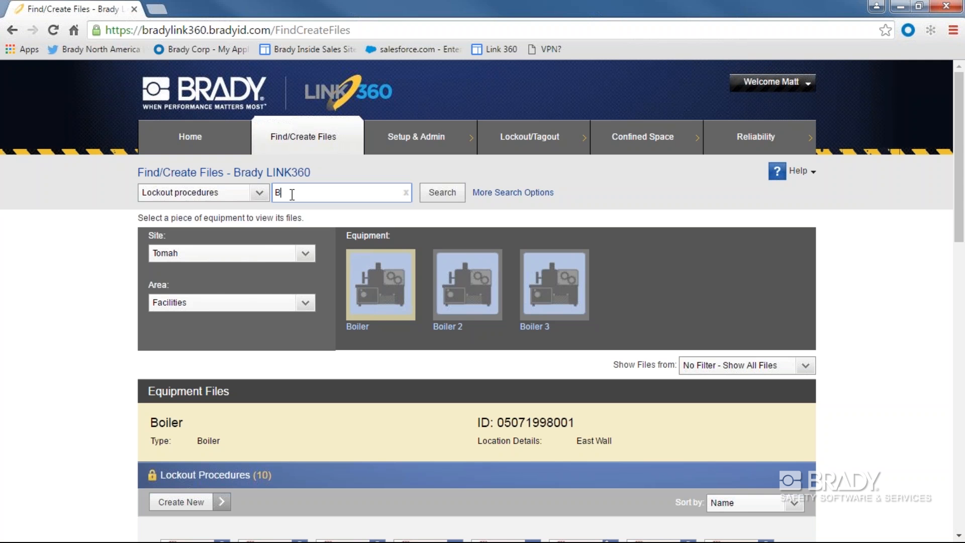
text(oiler)
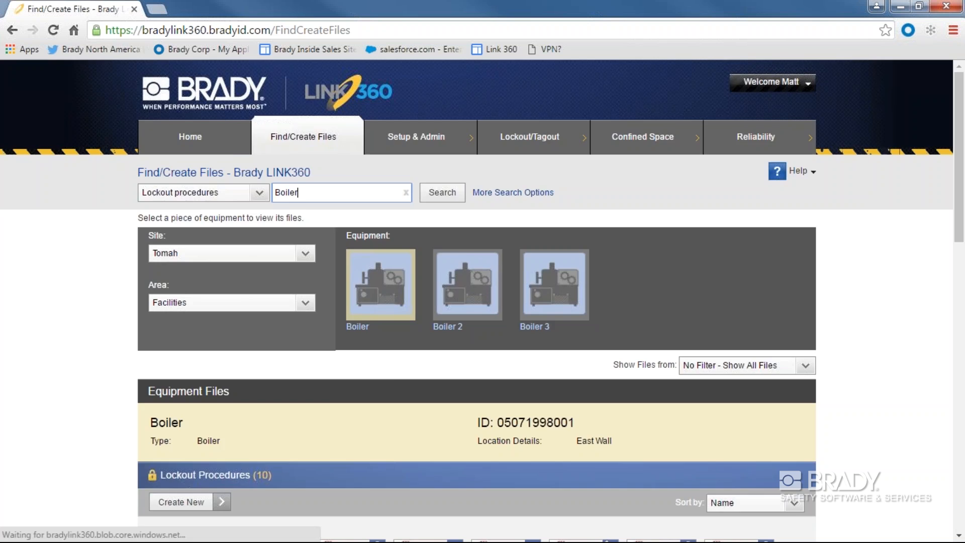
click(441, 192)
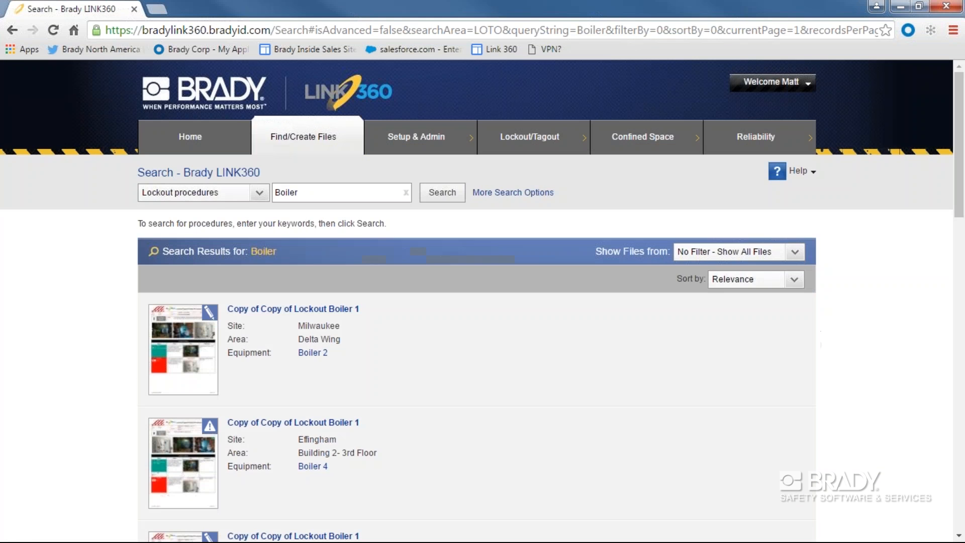
scroll(down, 3)
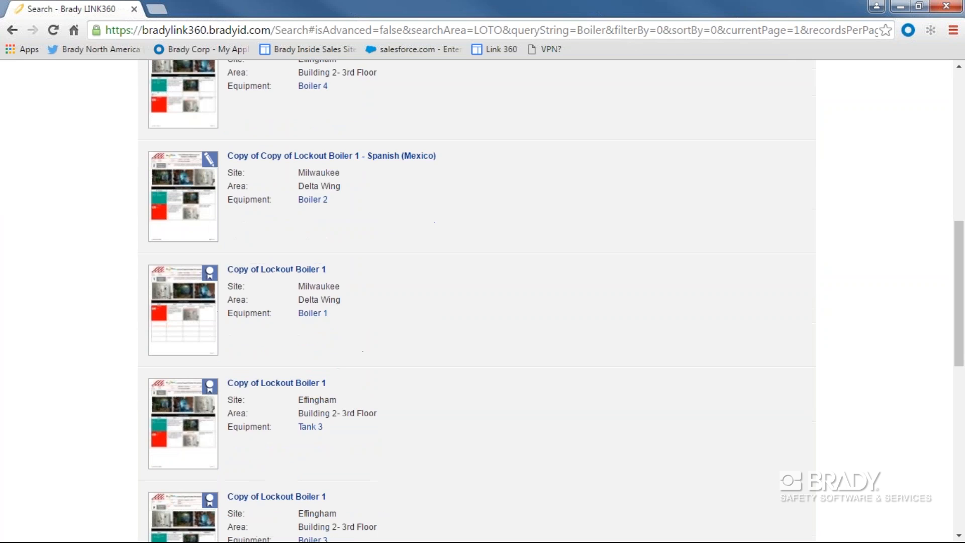
click(309, 136)
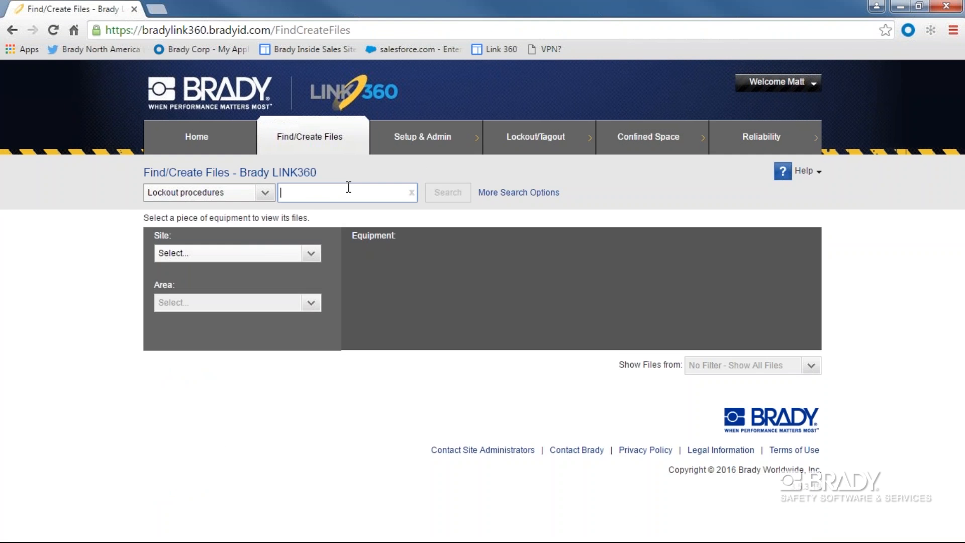
- Search lockout procedures for 'Machine 6' and choose the Machine 6 procedure at Tomah, Line 1
text(Machine)
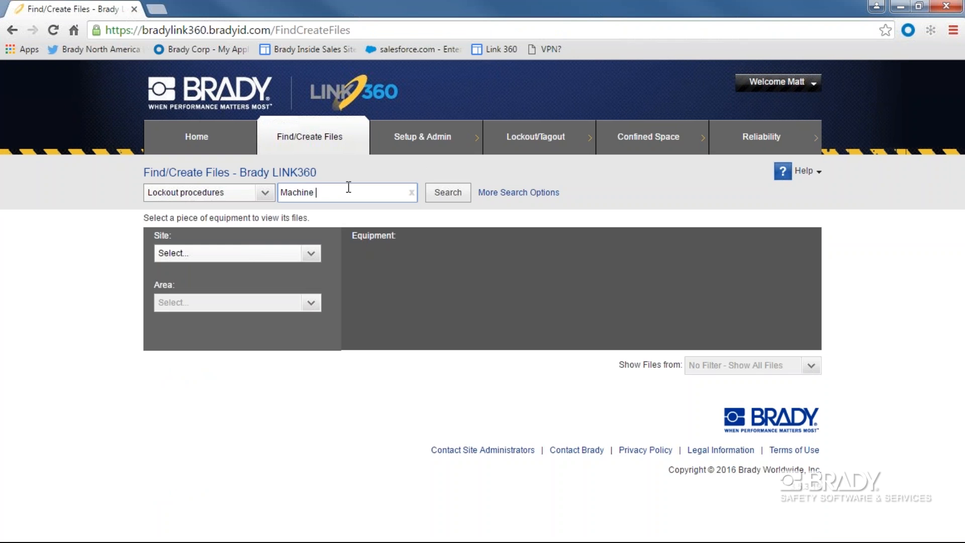
click(447, 192)
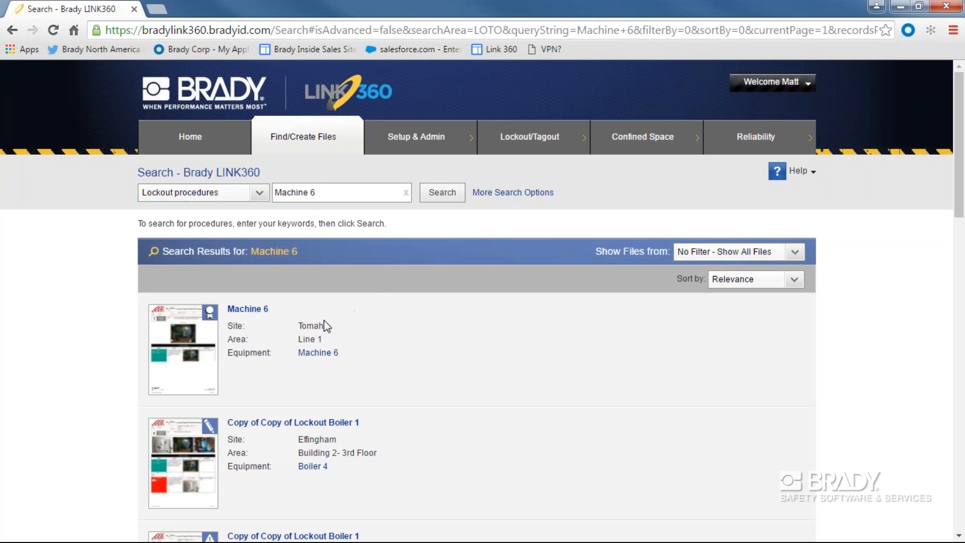
mouse_move(242, 320)
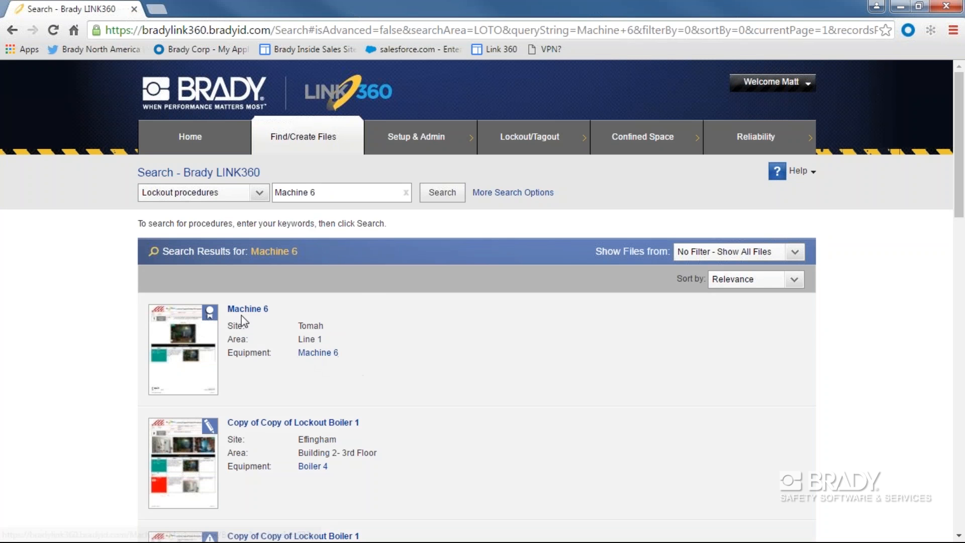
mouse_move(247, 308)
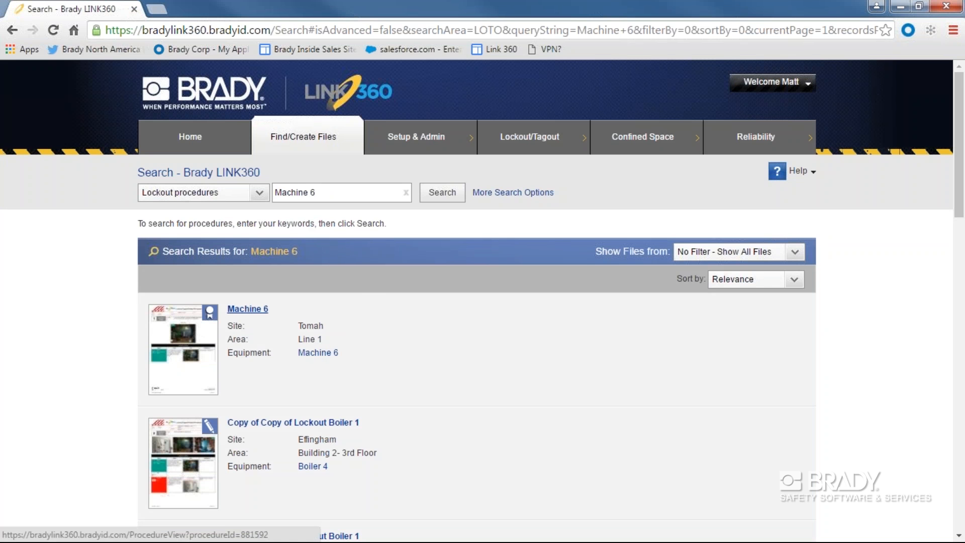
click(247, 309)
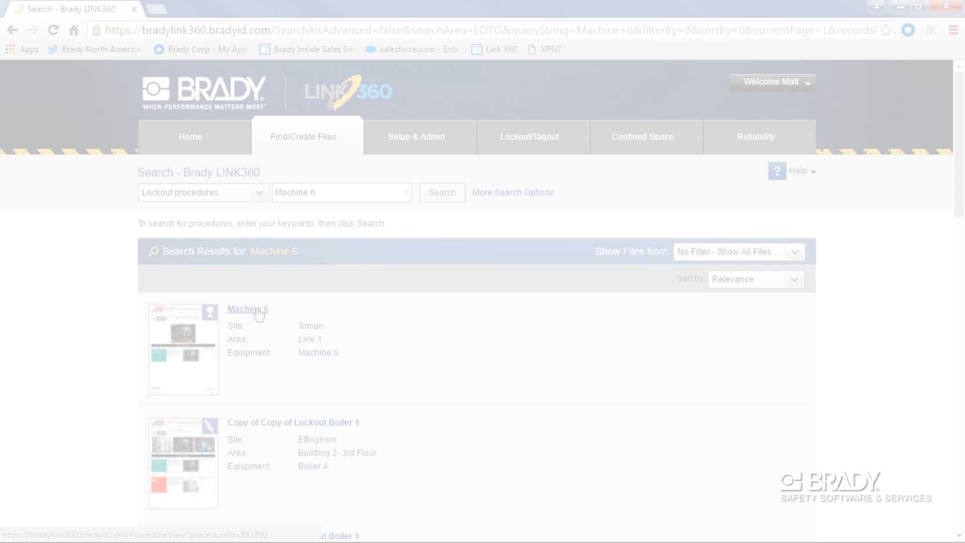
- Filter equipment to site Tomah and area Facilities, then load the Boiler's files
click(302, 136)
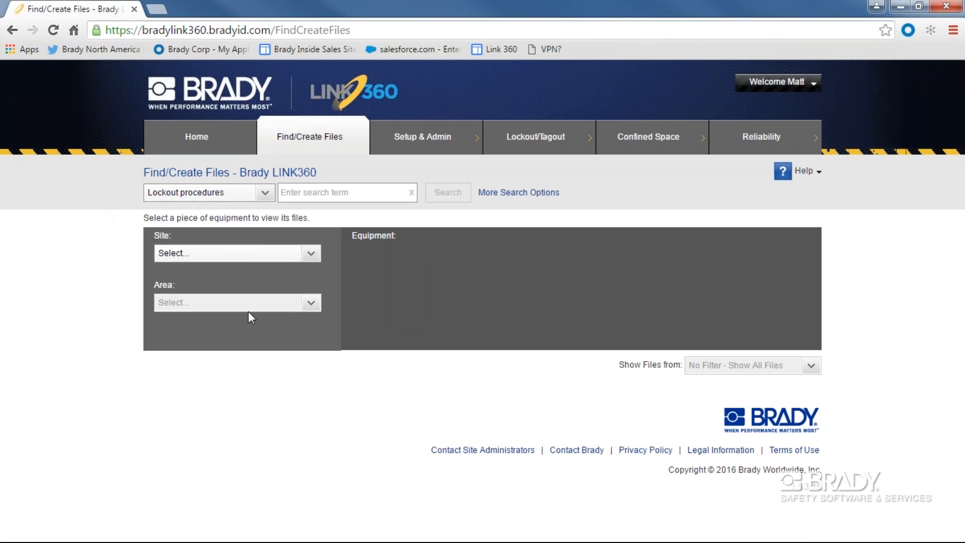
click(235, 253)
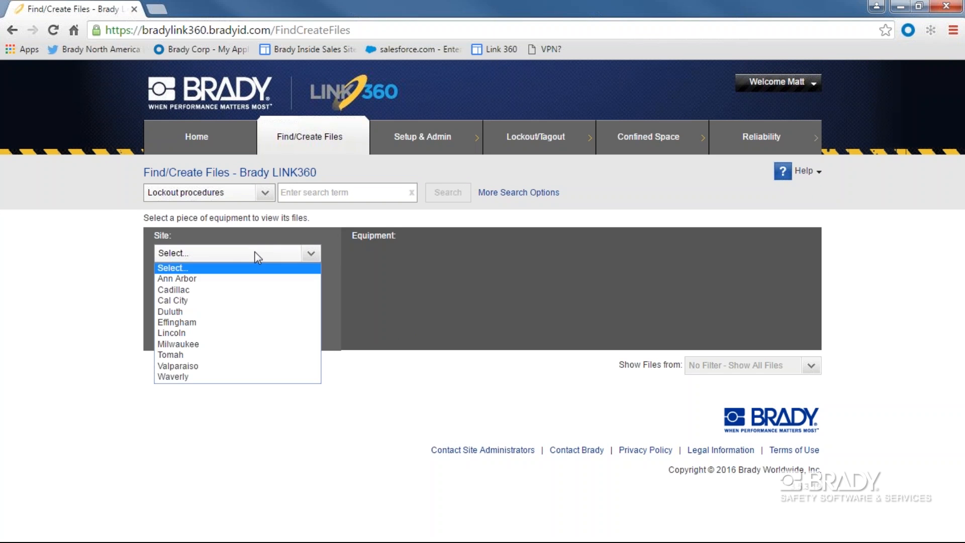
mouse_move(178, 355)
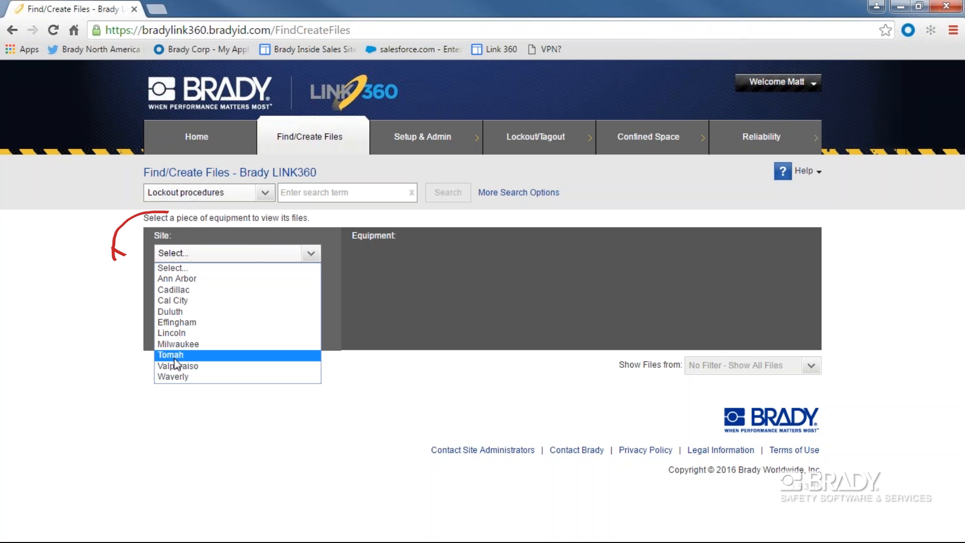
click(169, 354)
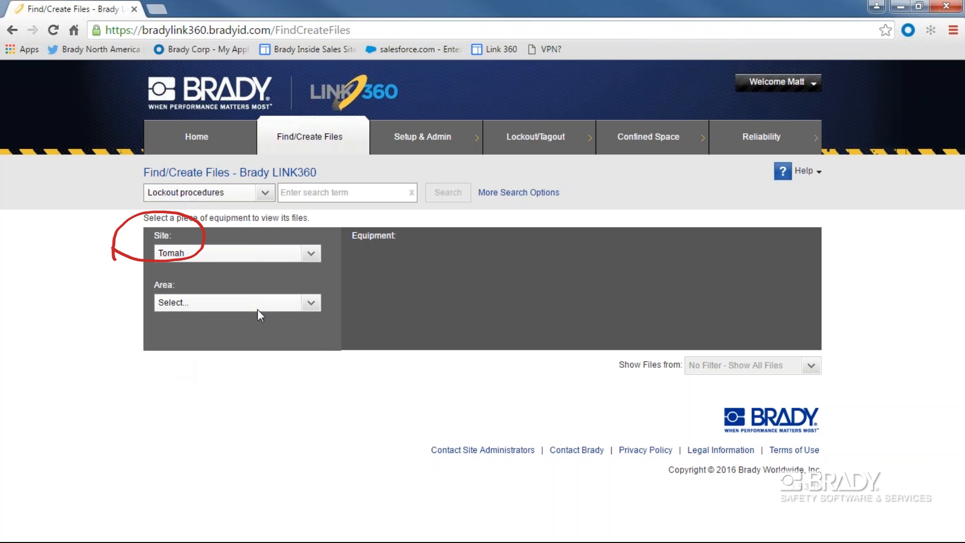
click(236, 303)
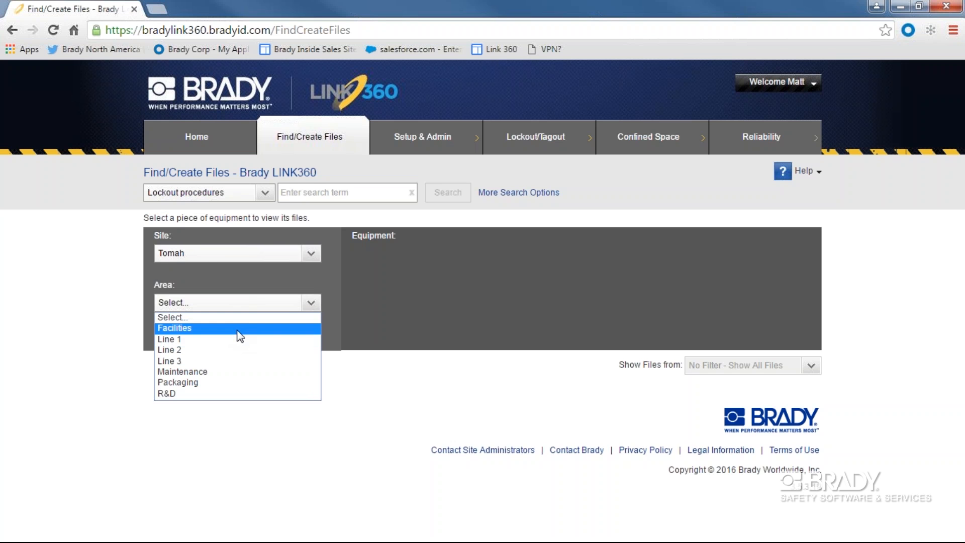
click(173, 328)
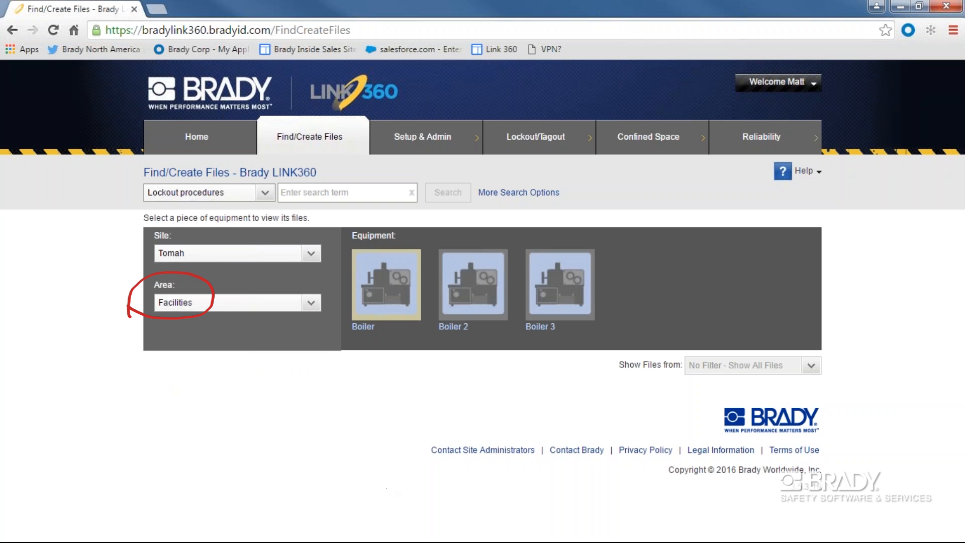
click(385, 283)
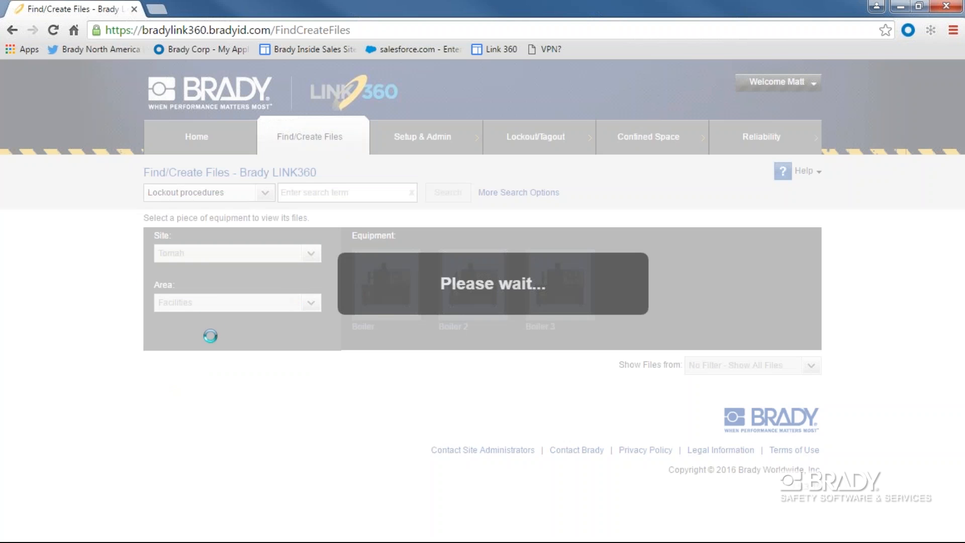
- Locate the Boiler's Confined Space Documents and load the Boiler Entry document
click(380, 284)
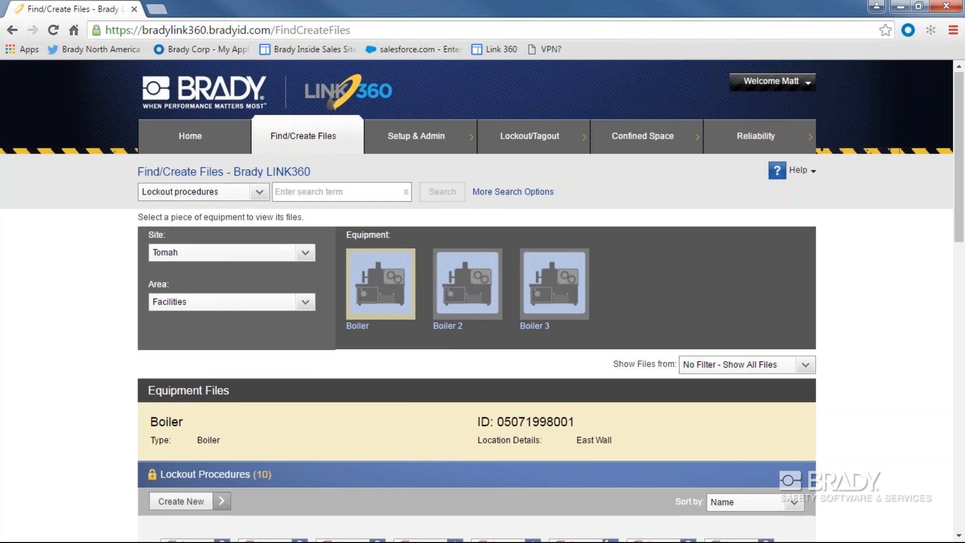
scroll(down, 3)
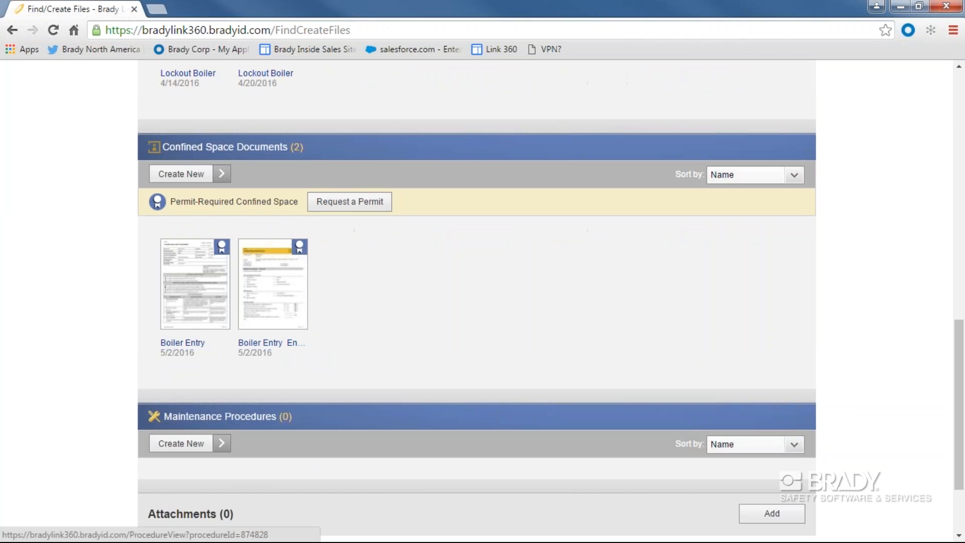
click(220, 245)
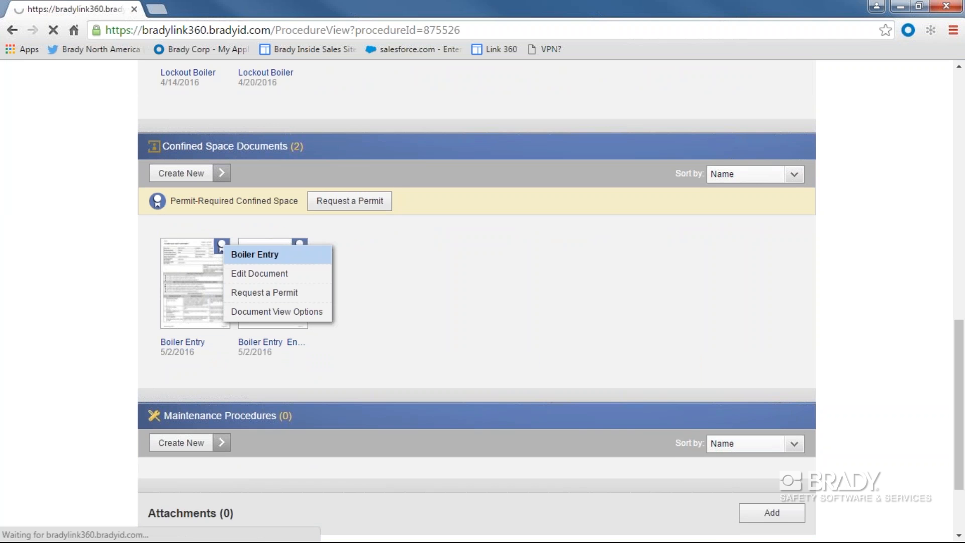